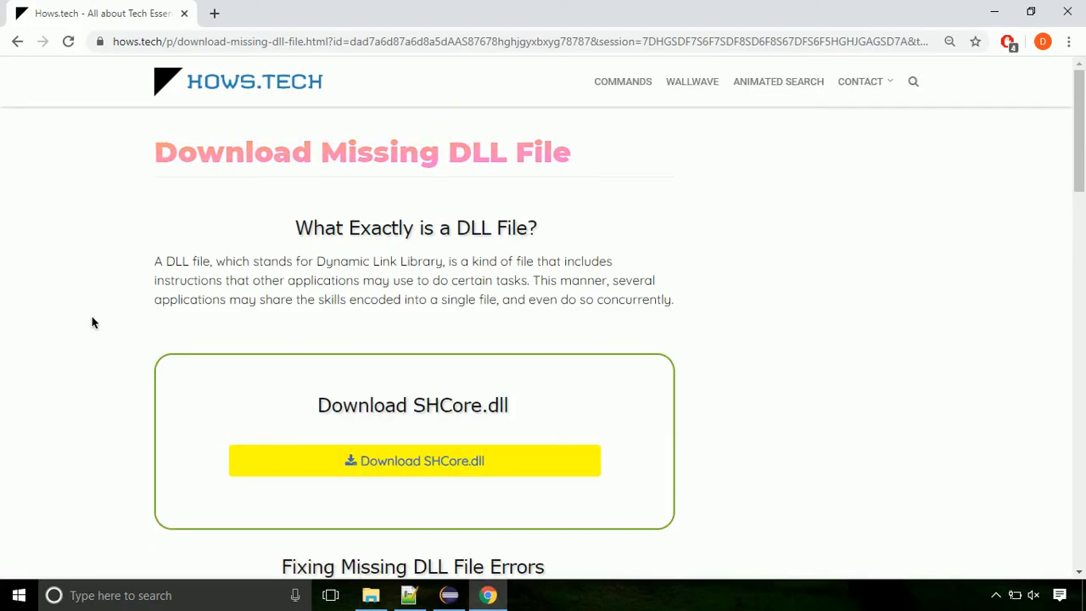
pyautogui.moveTo(414, 461)
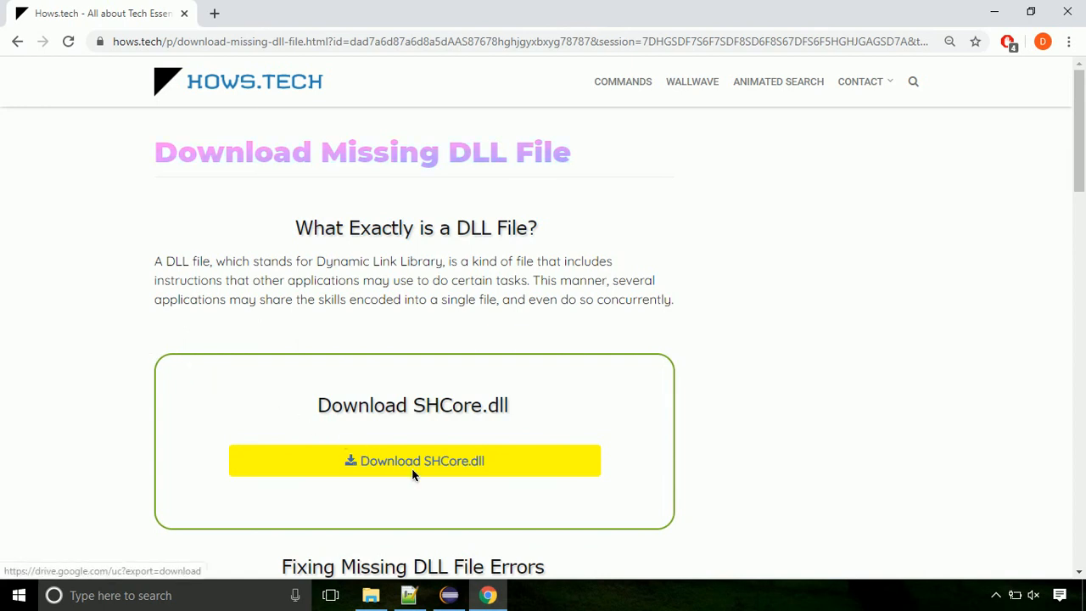
# Step: Download SHCore.dll from the Hows.tech page and save it to Downloads
pyautogui.click(414, 460)
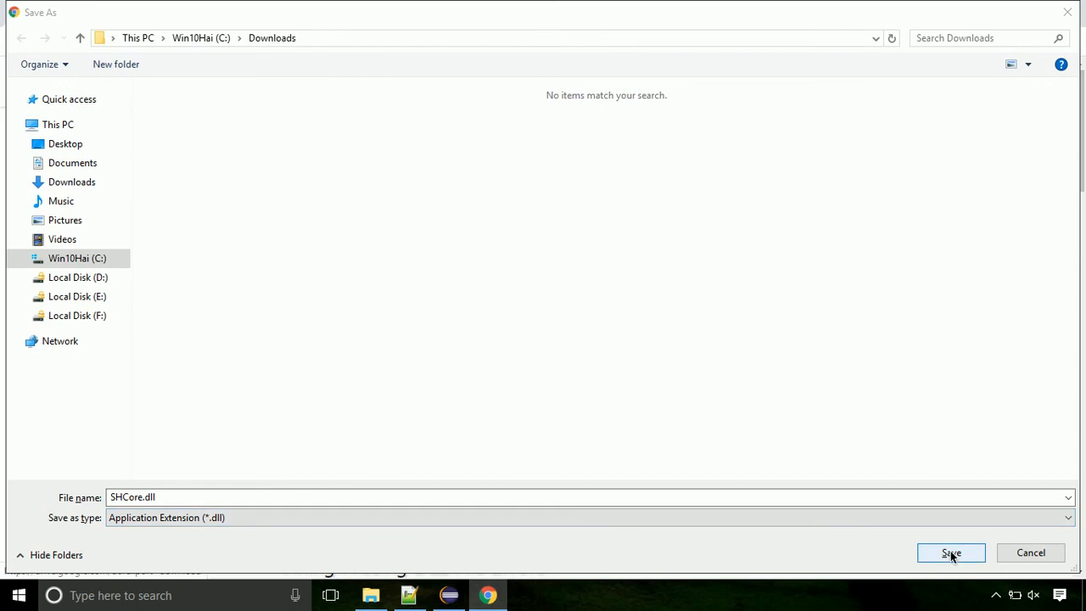
pyautogui.click(951, 552)
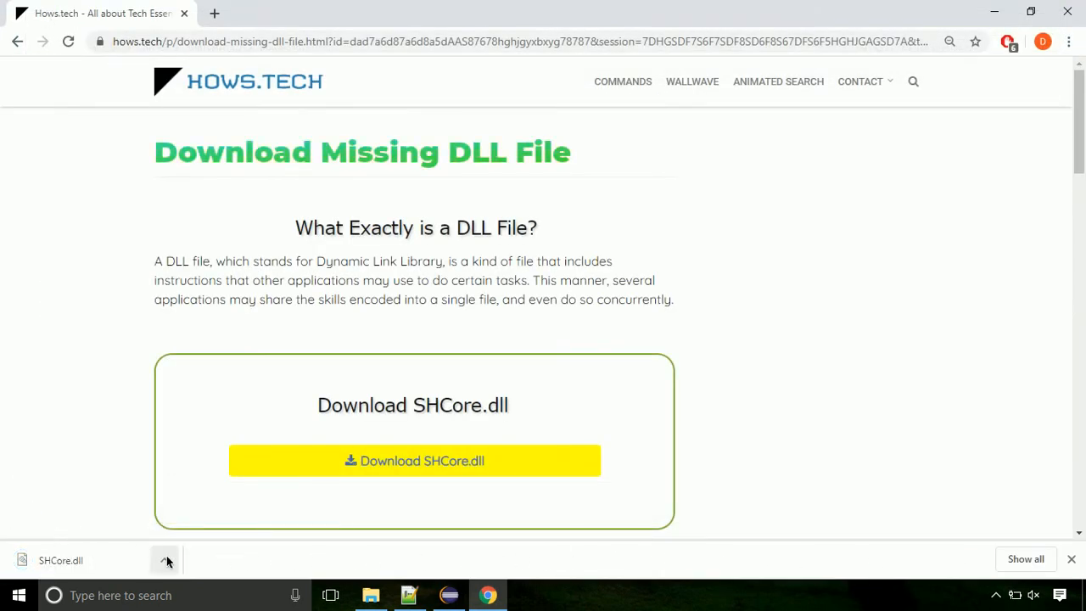
# Step: Show the downloaded SHCore.dll in its Downloads folder and copy it
pyautogui.click(165, 560)
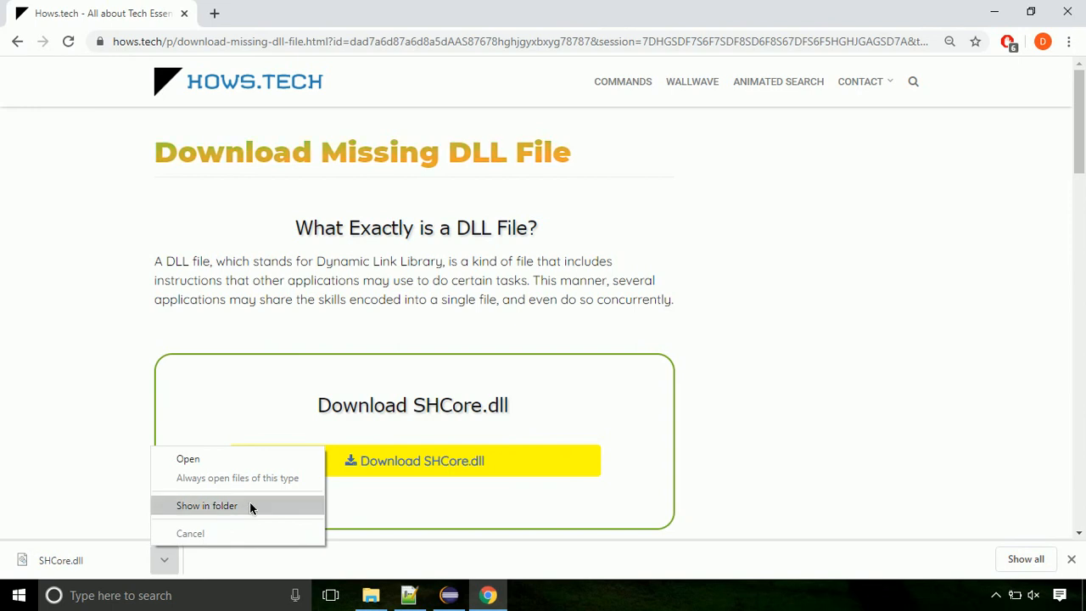
pyautogui.click(207, 505)
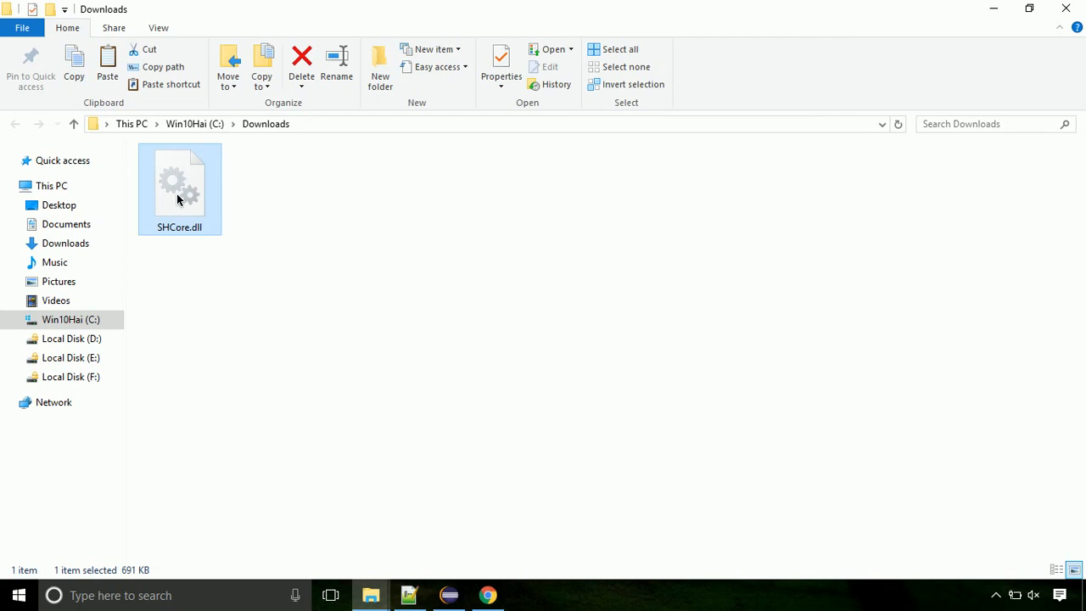
pyautogui.rightClick(179, 187)
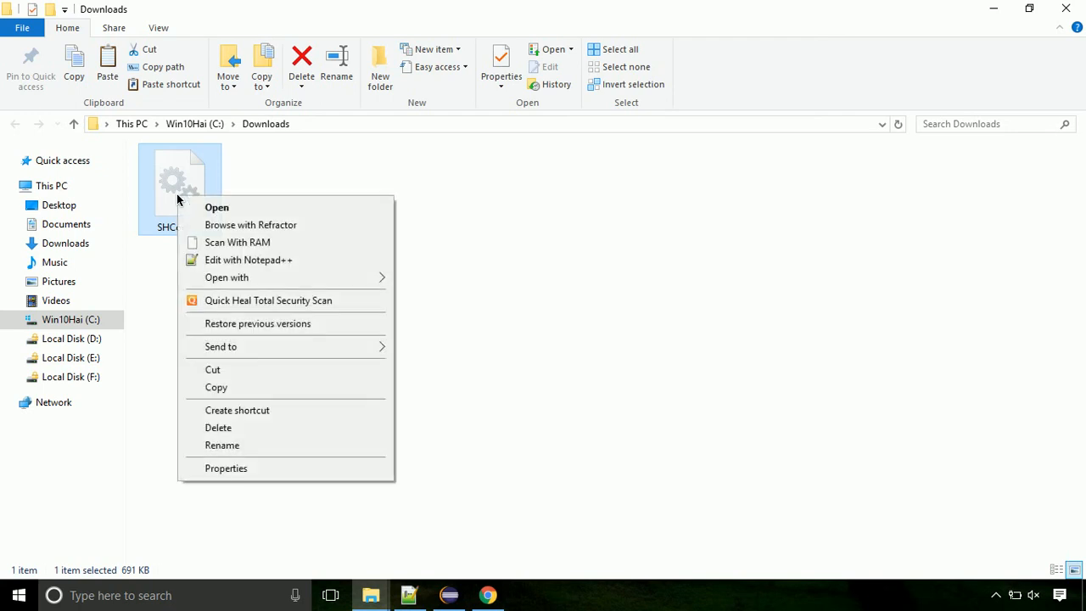
pyautogui.moveTo(282, 387)
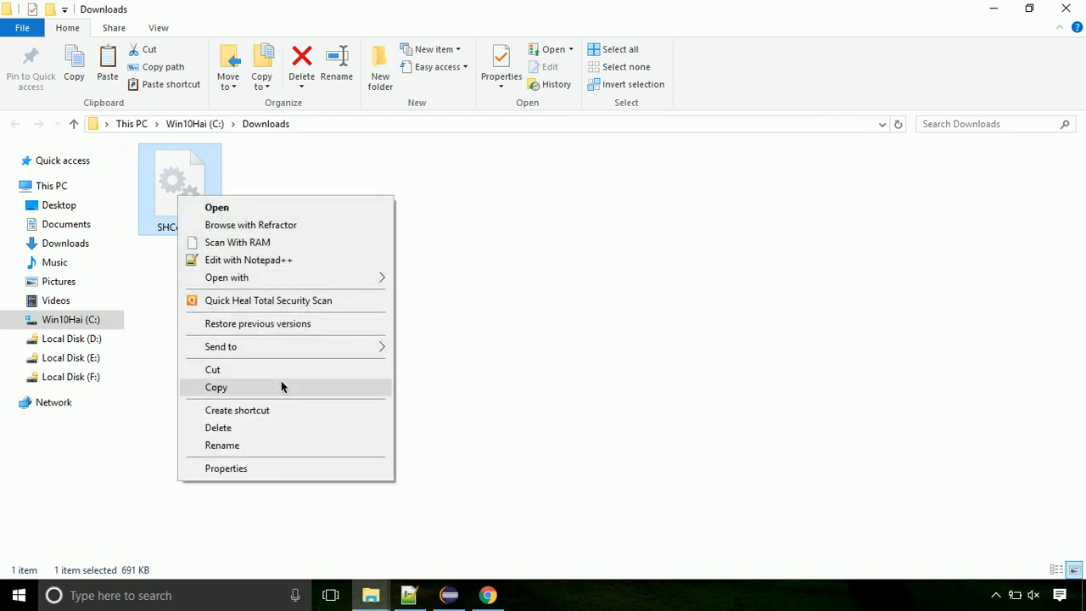
pyautogui.click(215, 386)
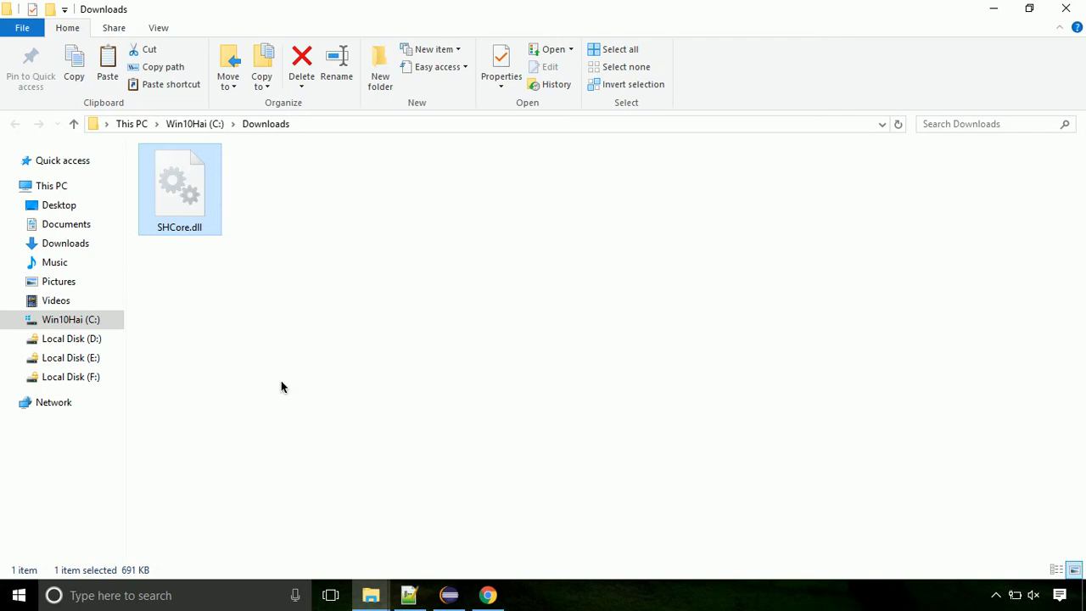
# Step: Navigate from drive C: into the Windows folder and scroll through to System32
pyautogui.click(71, 319)
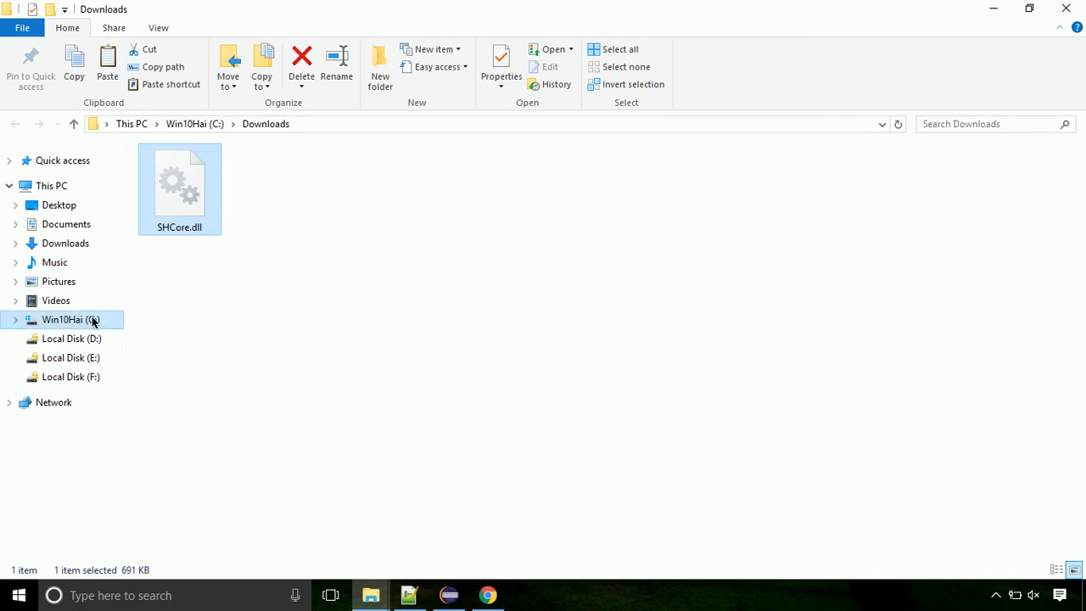
pyautogui.click(70, 320)
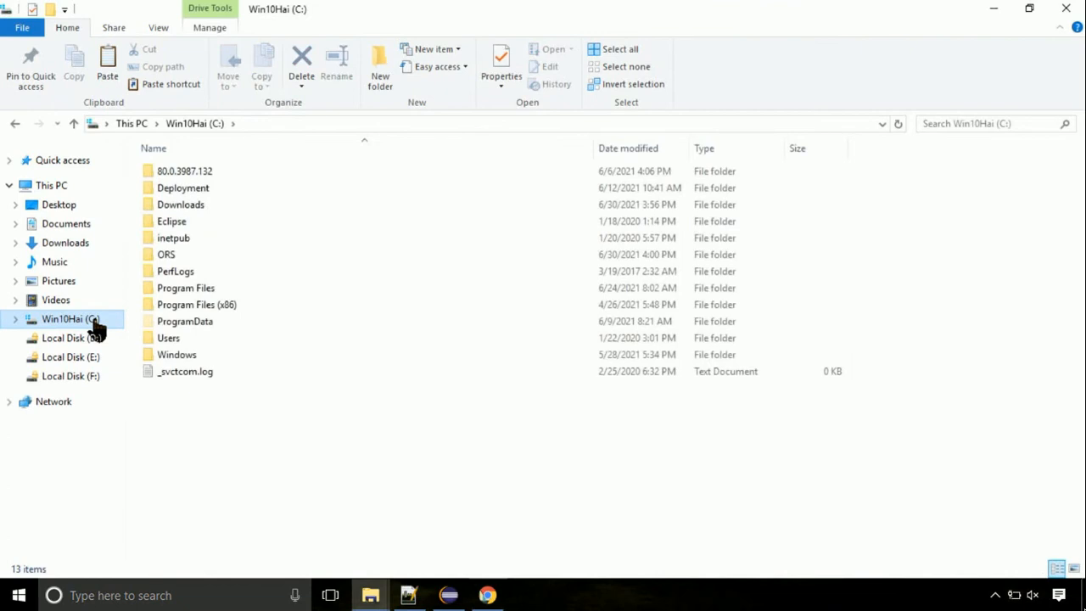
pyautogui.moveTo(177, 354)
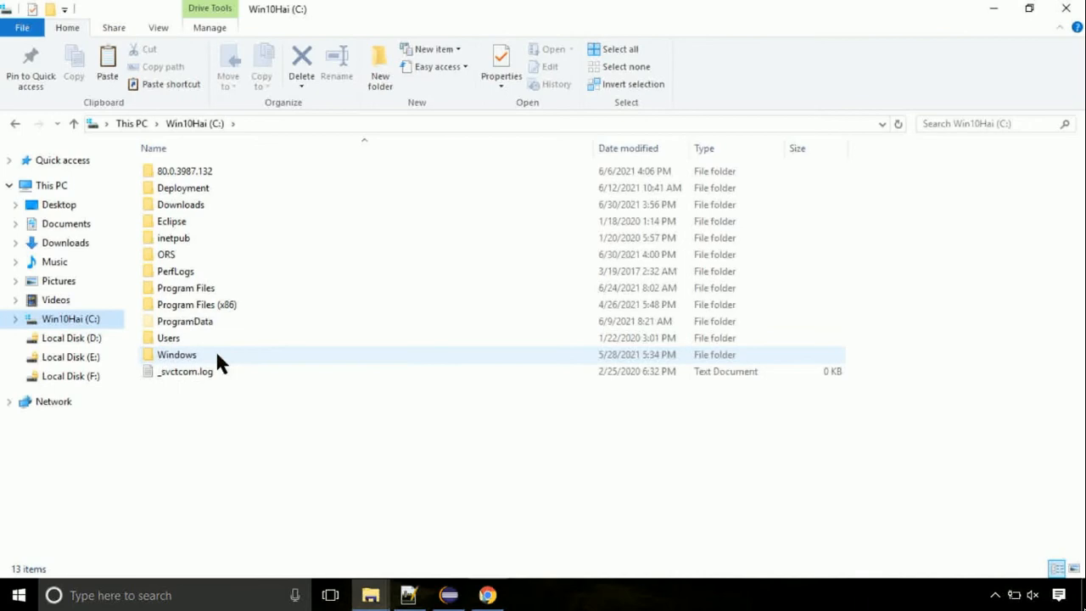
pyautogui.doubleClick(176, 353)
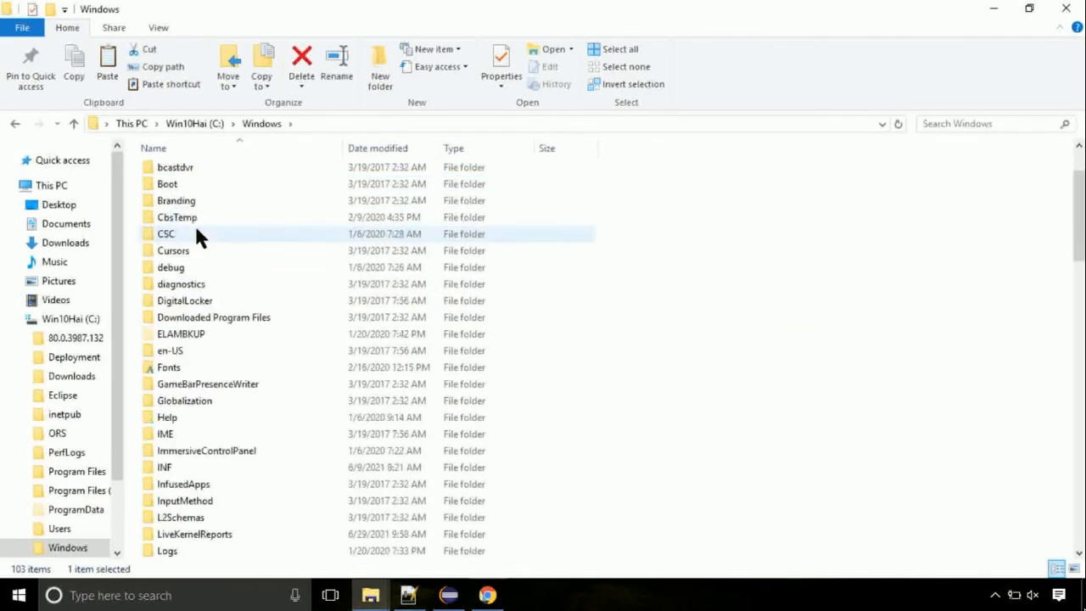
pyautogui.scroll(-3)
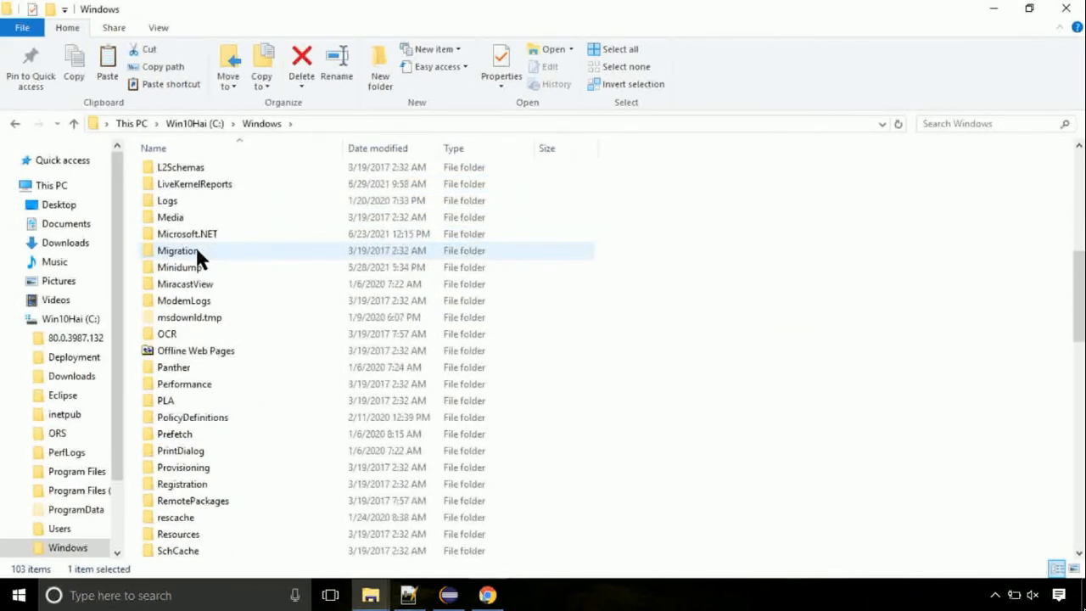
pyautogui.scroll(-3)
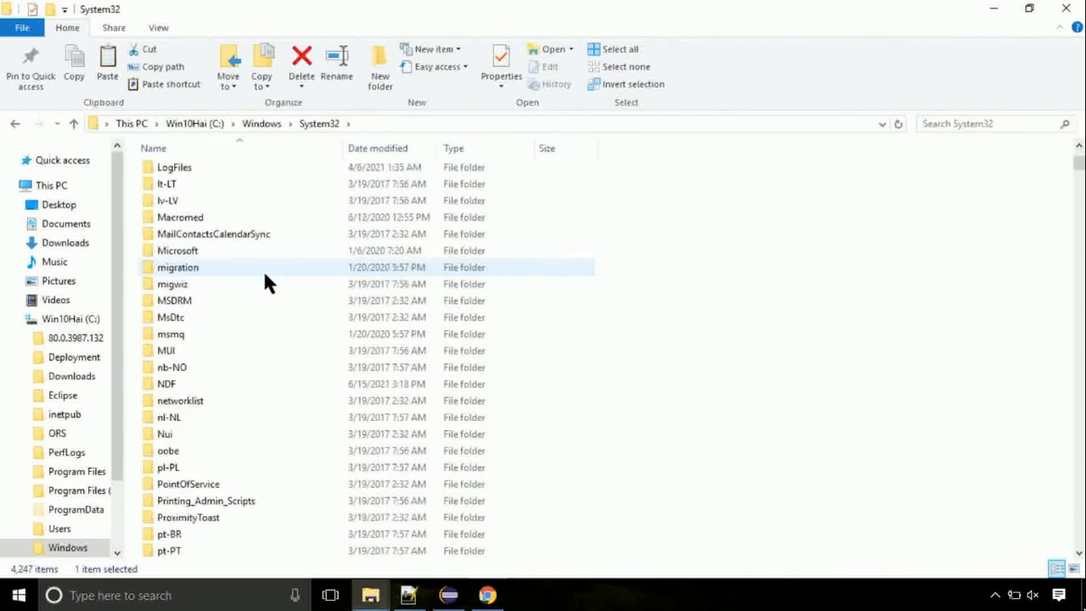
pyautogui.scroll(-3)
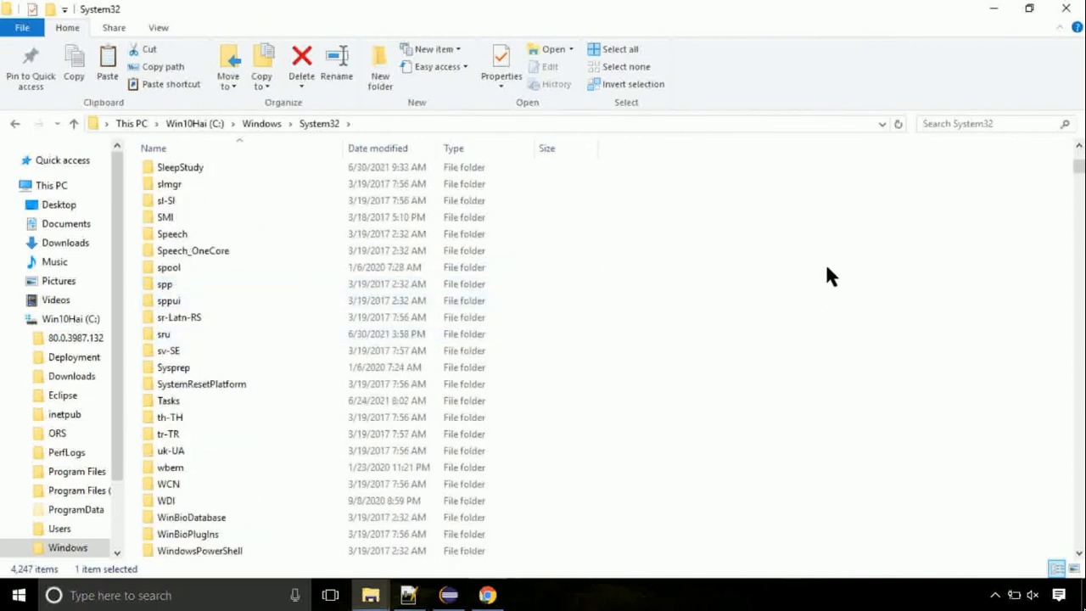
# Step: Paste SHCore.dll into System32, approving the administrator permission prompt
pyautogui.rightClick(829, 276)
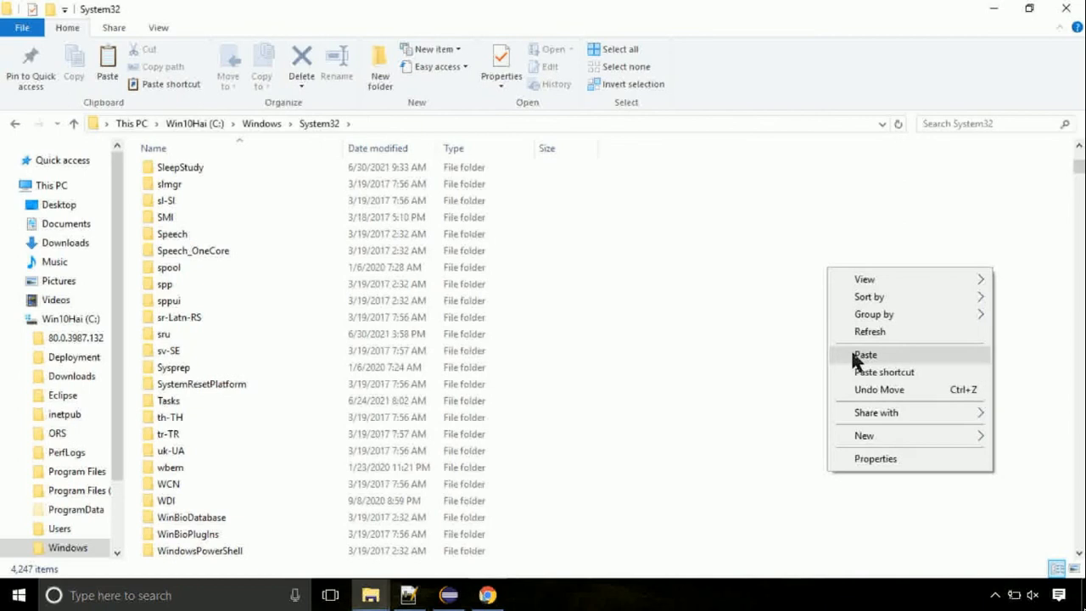
pyautogui.click(864, 354)
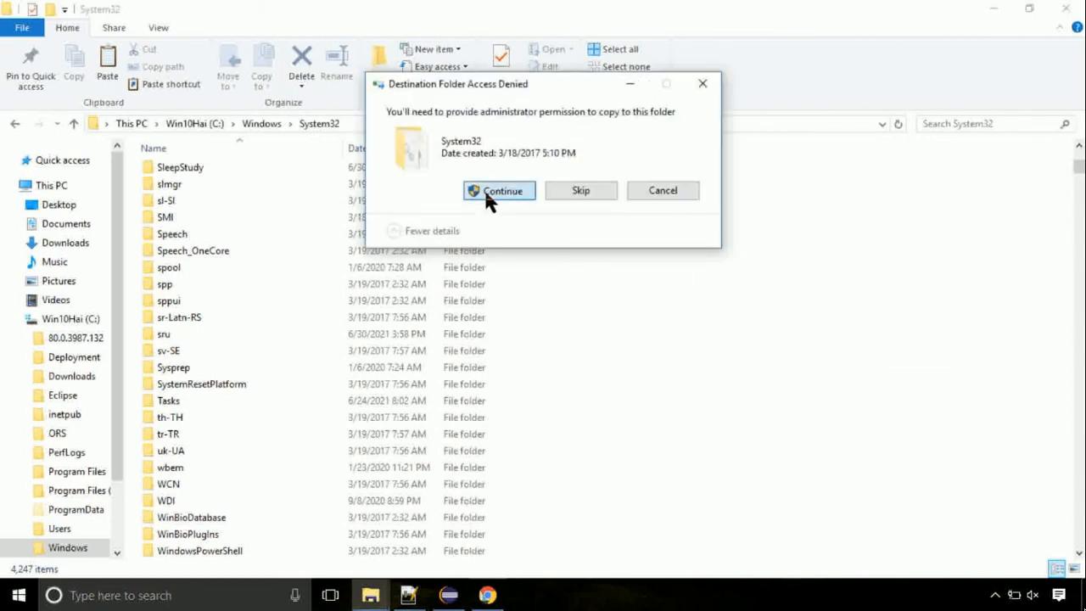
pyautogui.click(498, 190)
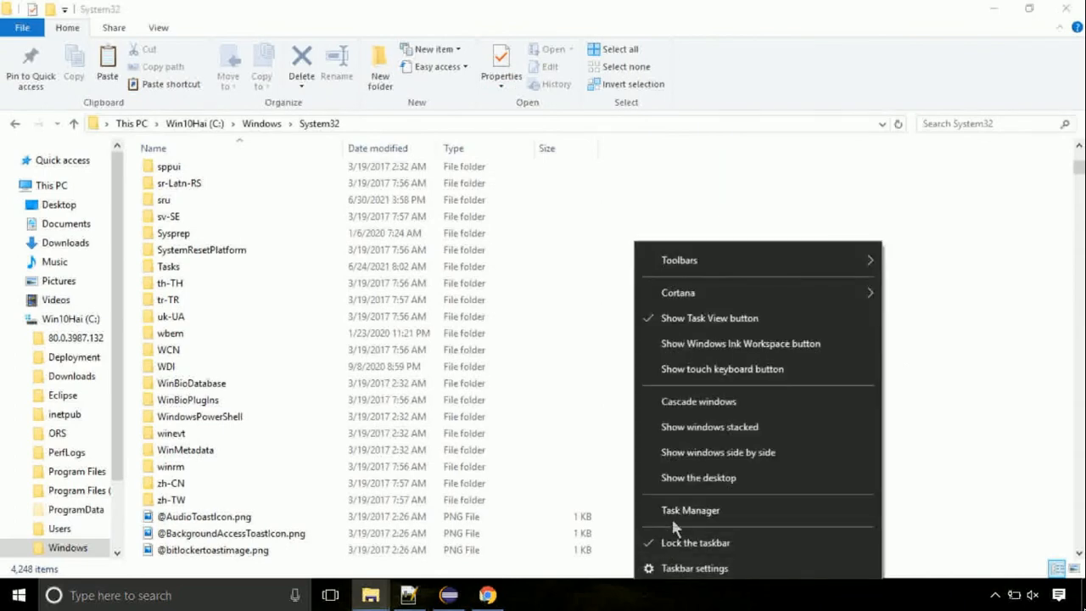
# Step: Launch Task Manager and start File > Run new task
pyautogui.click(690, 510)
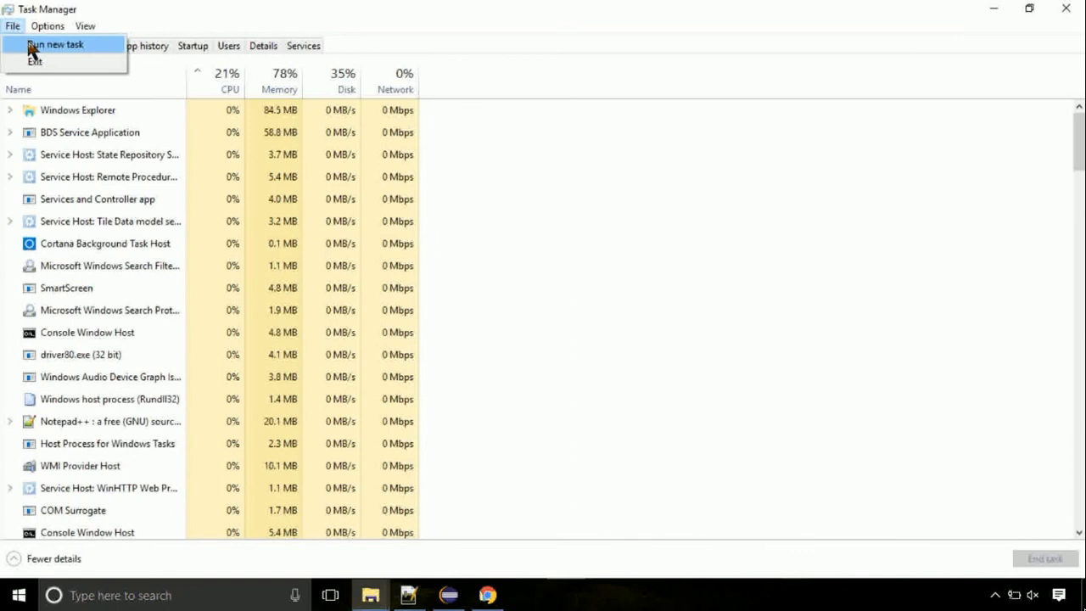
pyautogui.click(54, 44)
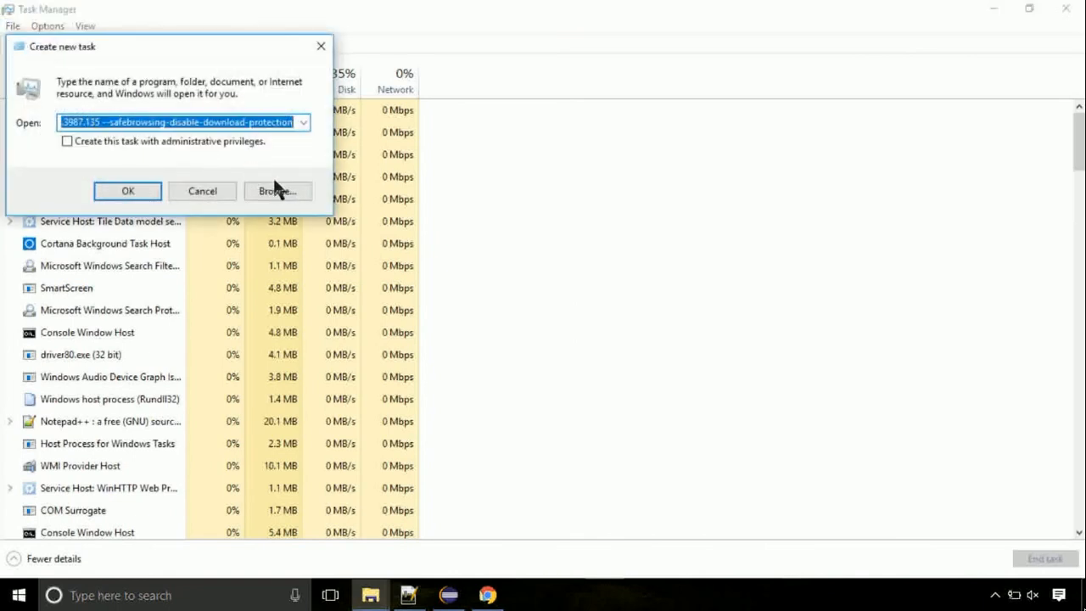
# Step: Browse to C:\Windows\System32\cmd.exe and run it with administrative privileges
pyautogui.click(276, 191)
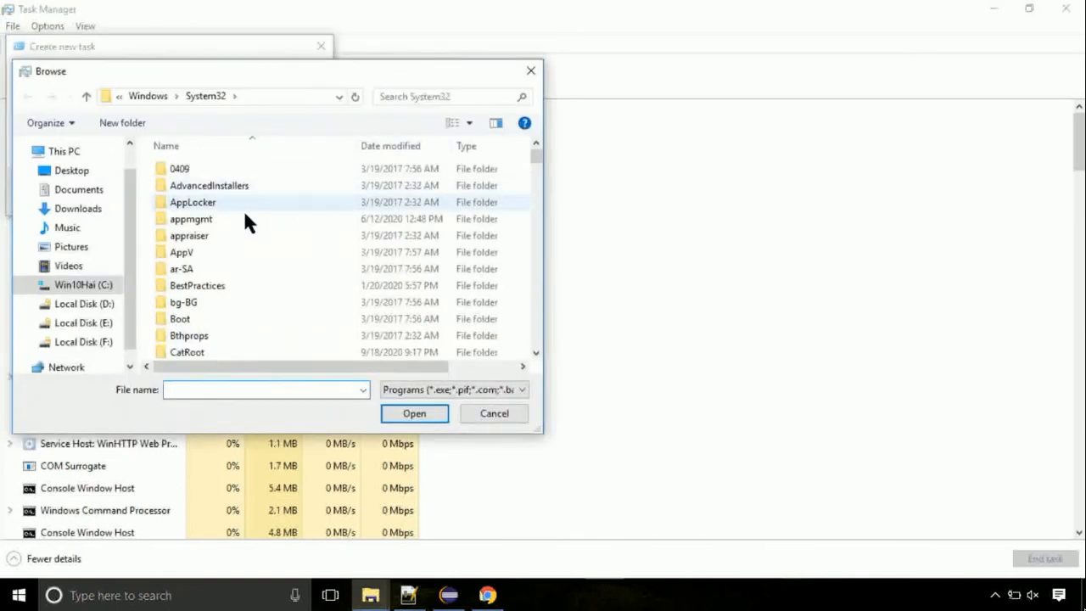
pyautogui.click(82, 285)
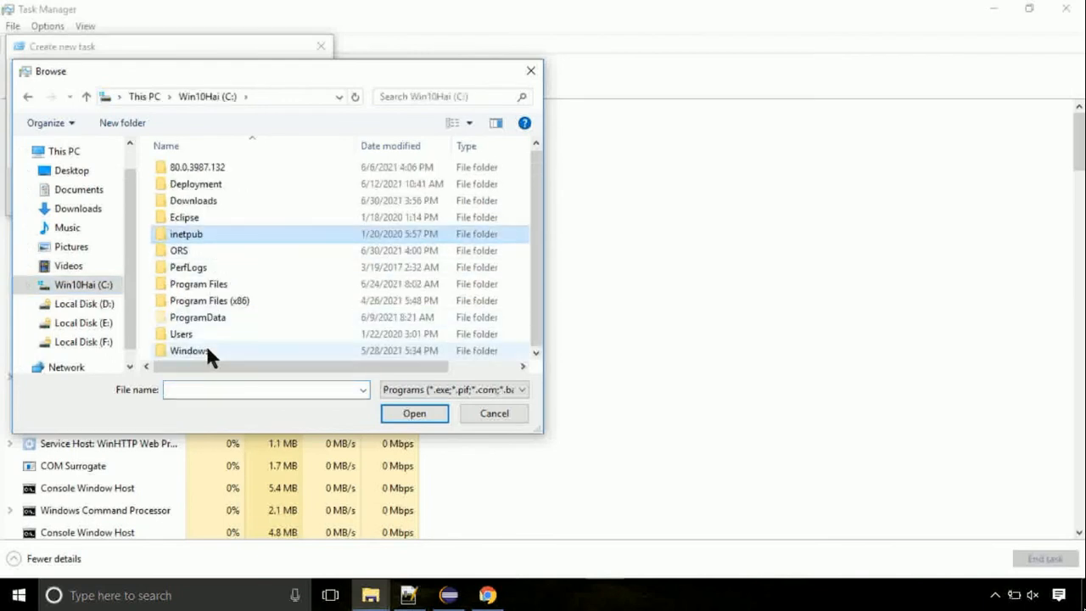
pyautogui.doubleClick(188, 350)
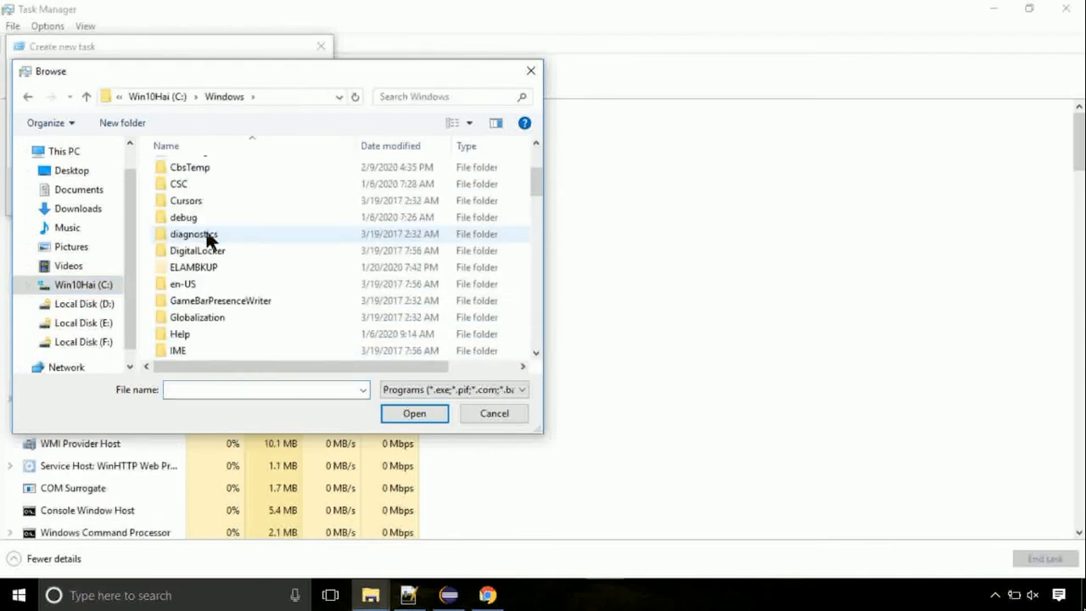
pyautogui.scroll(-3)
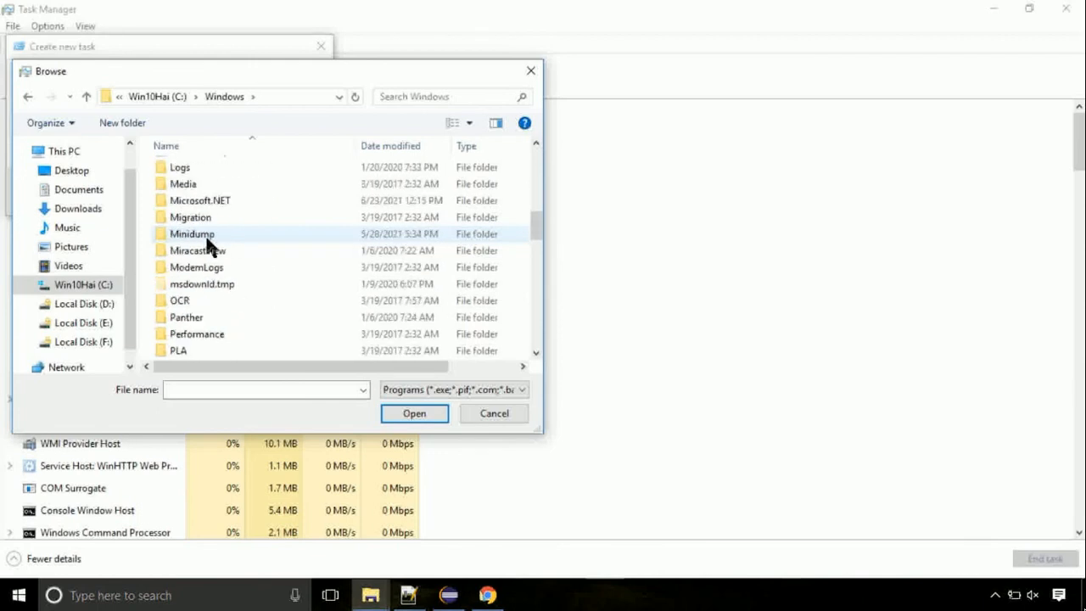
pyautogui.scroll(-3)
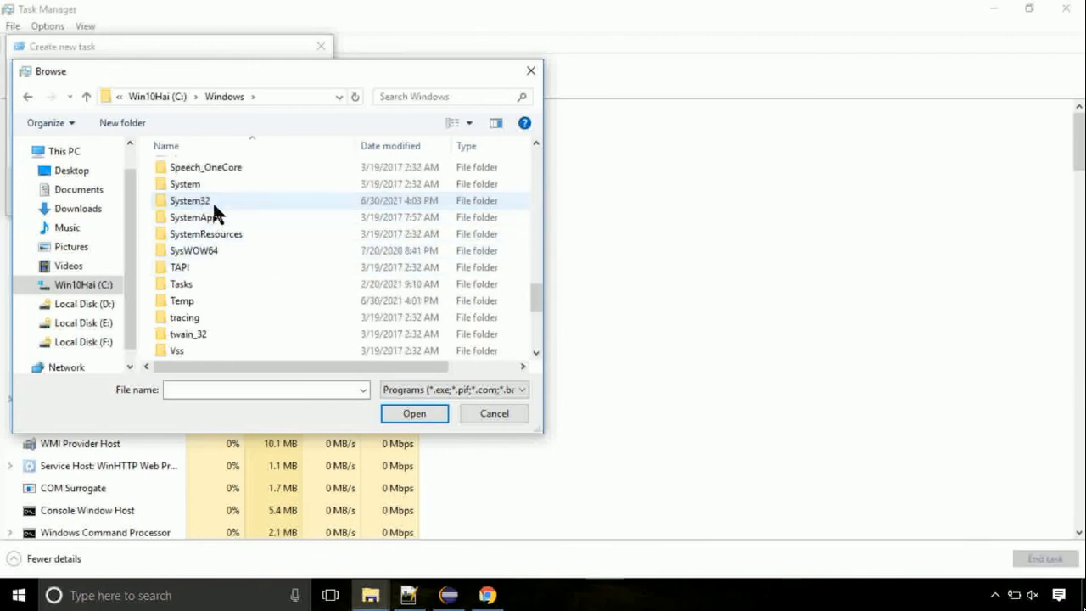
pyautogui.doubleClick(189, 200)
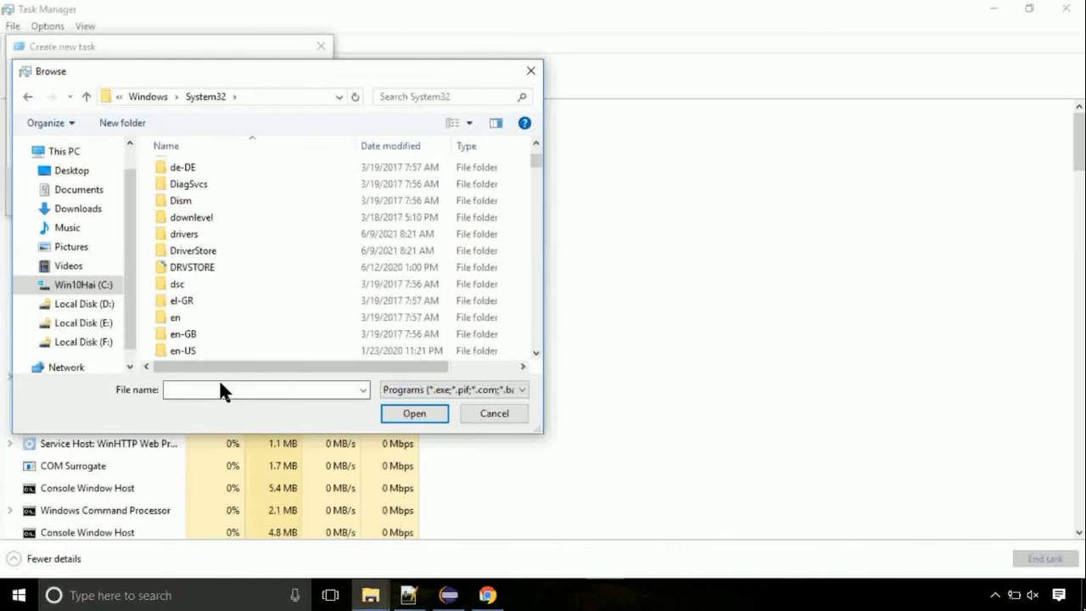
pyautogui.scroll(-3)
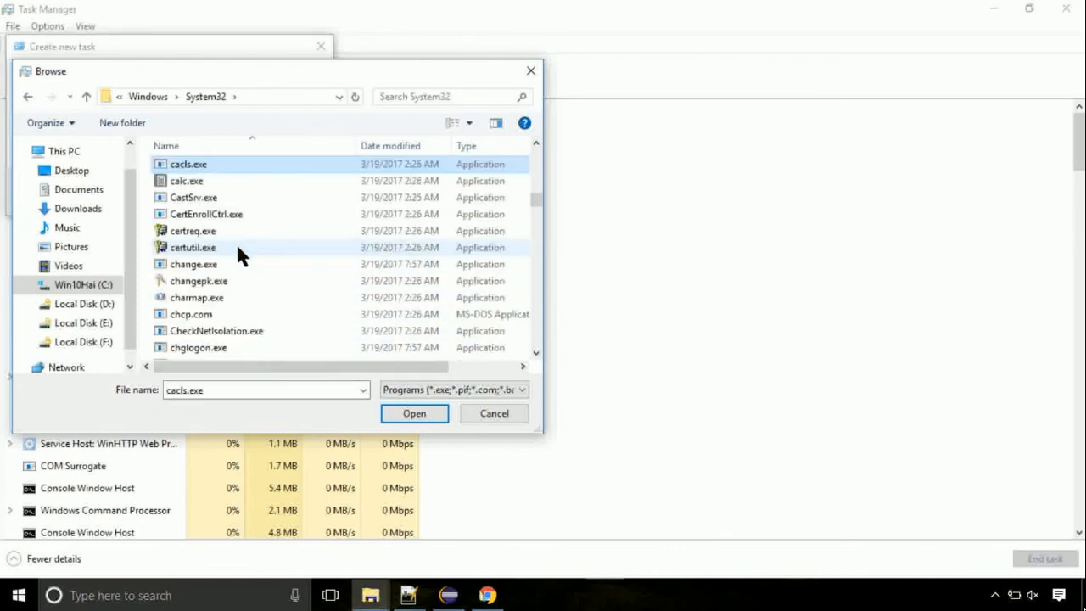
pyautogui.click(192, 246)
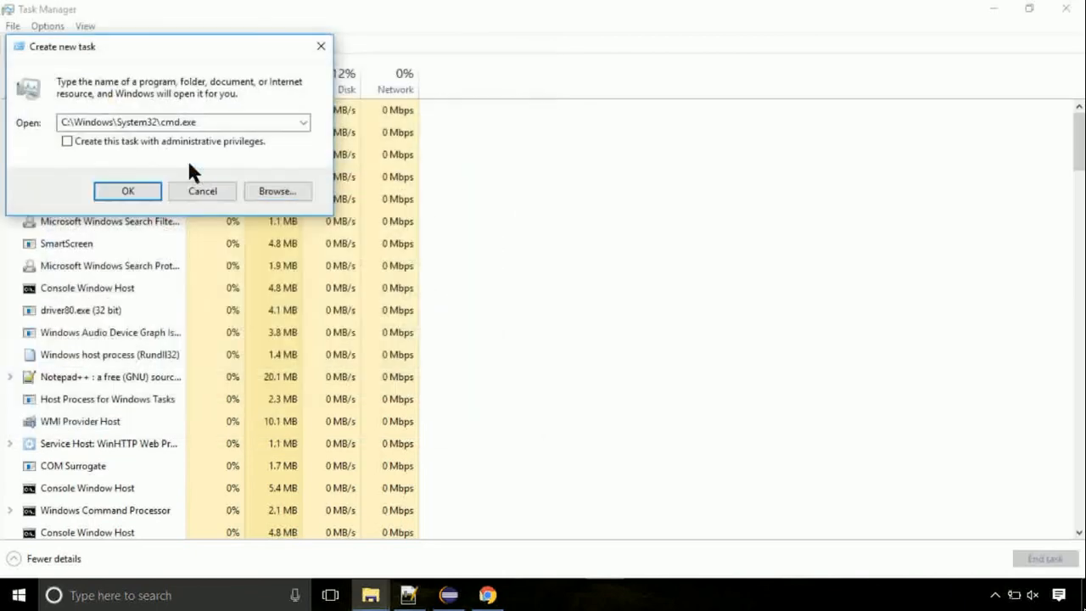
pyautogui.click(66, 140)
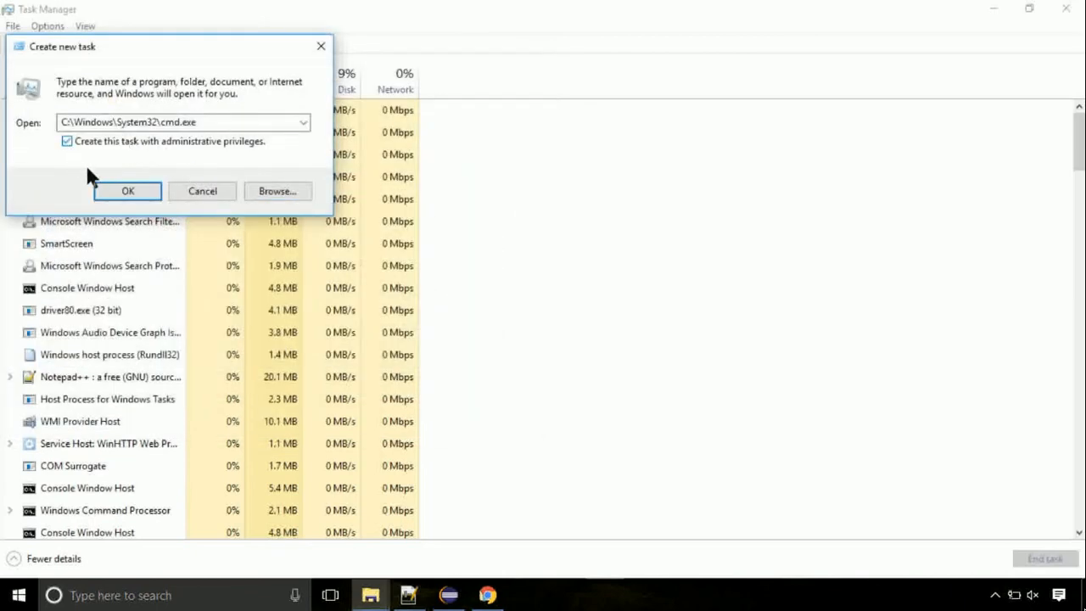
pyautogui.click(127, 190)
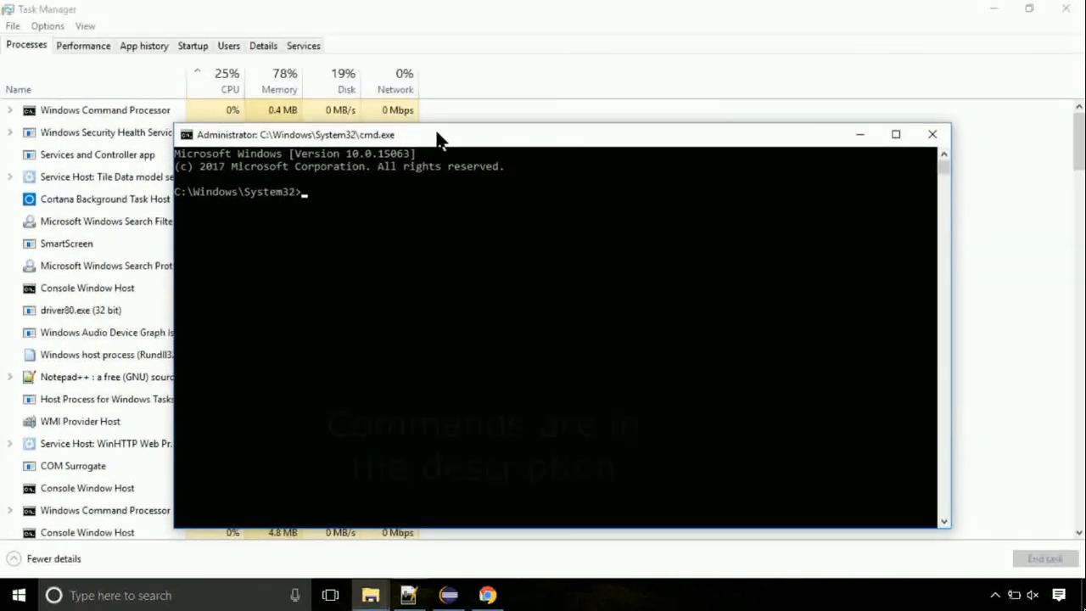
# Step: Run gpupdate in the admin Command Prompt, then begin typing chkdsk
pyautogui.write('gpupdate')
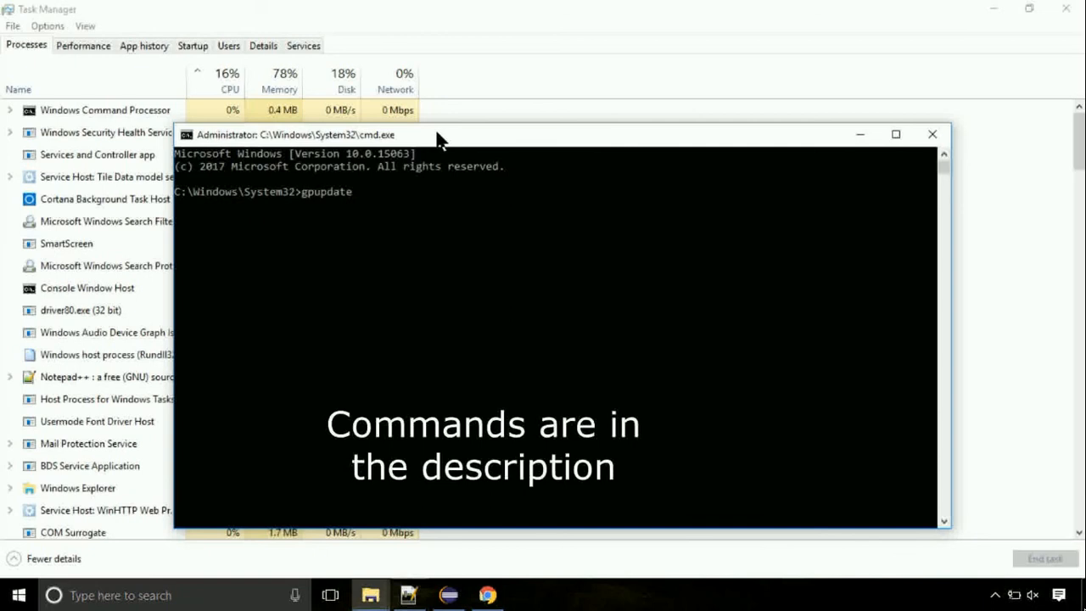
pyautogui.press('enter')
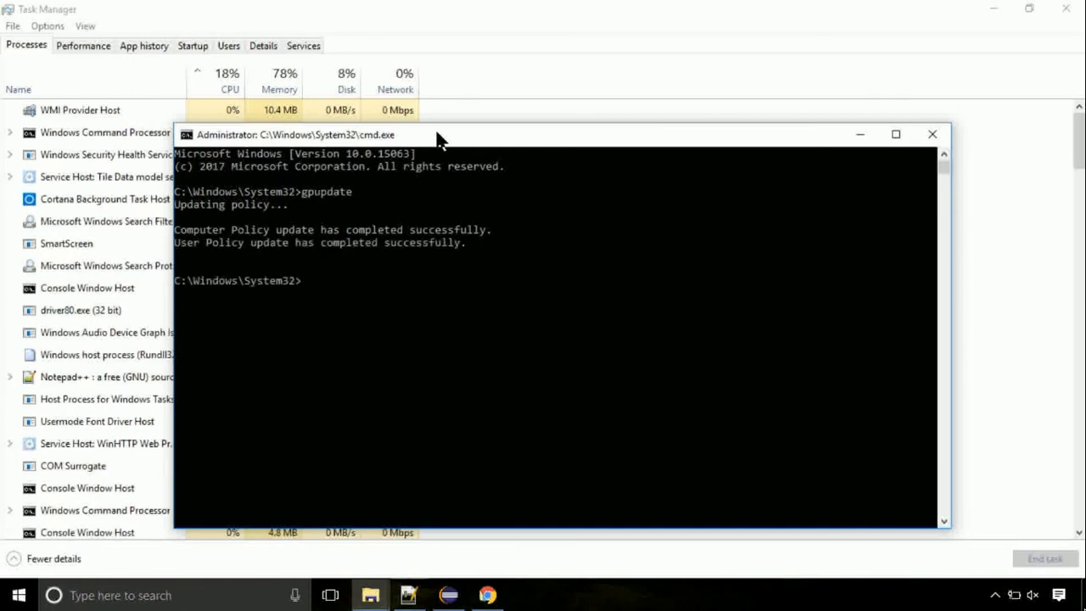
pyautogui.write('chk')
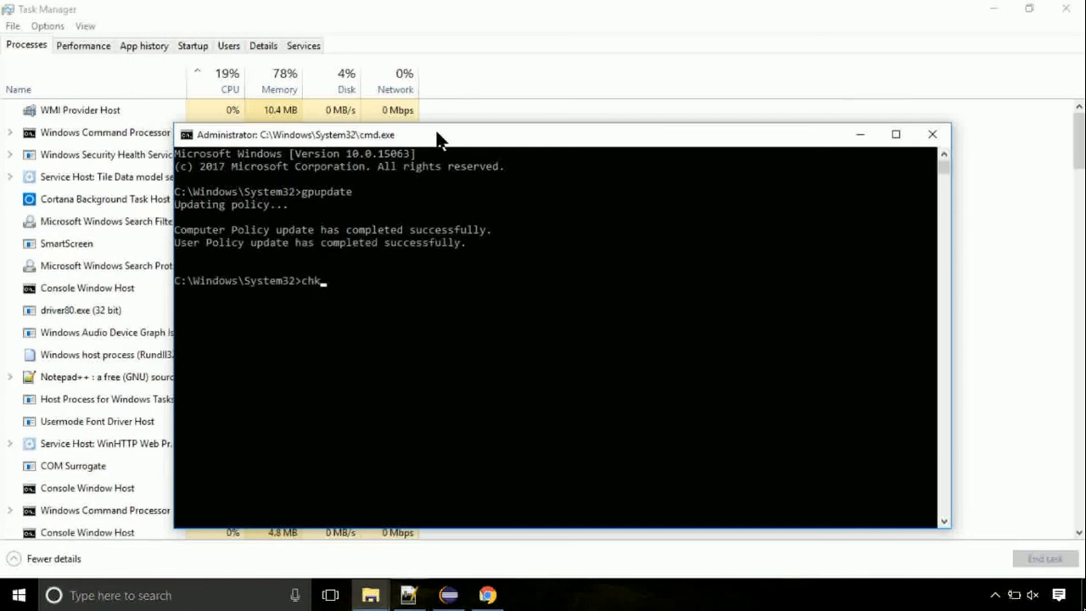